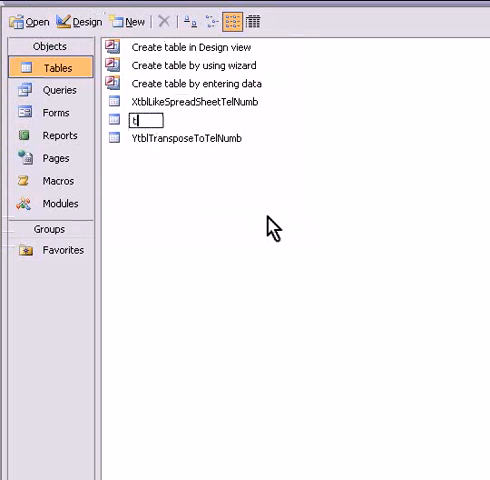
# Step: Name the new table tblCommType and open it from the Tables list
pyautogui.write('bl')
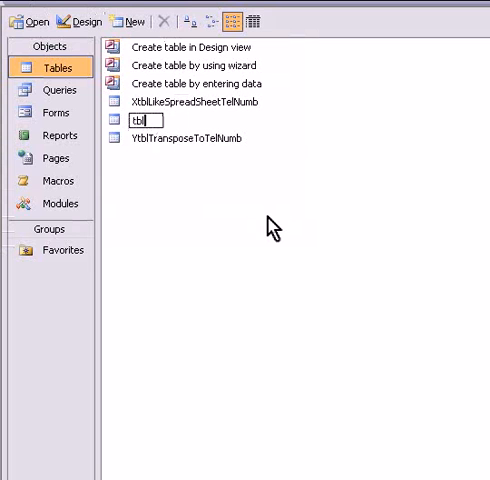
pyautogui.write('CommType')
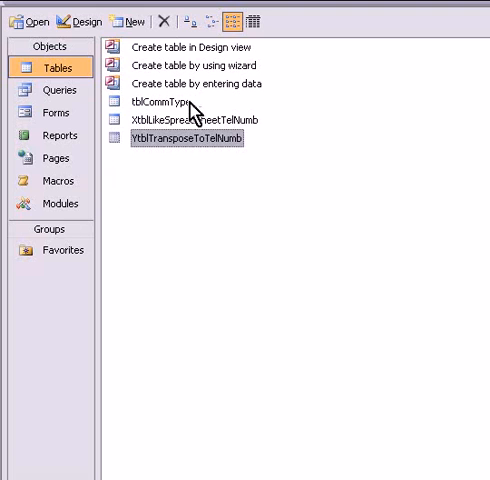
pyautogui.doubleClick(165, 101)
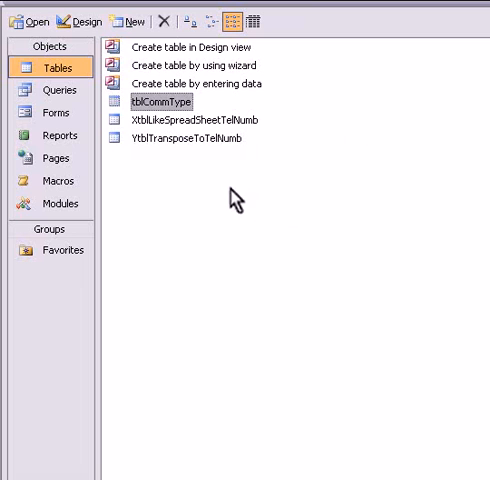
# Step: Start a design-view query on YtblTransposeToTelNumb and add tblCommType to it
pyautogui.click(188, 138)
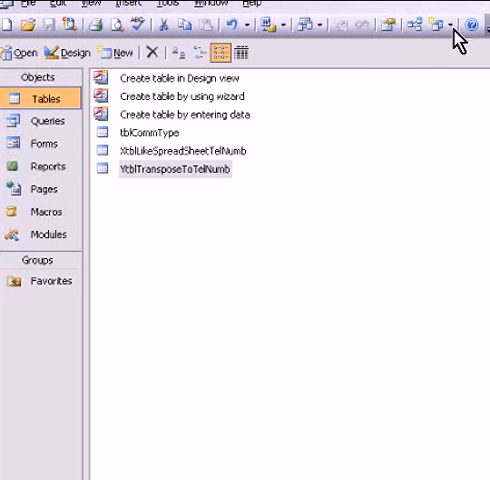
pyautogui.click(440, 22)
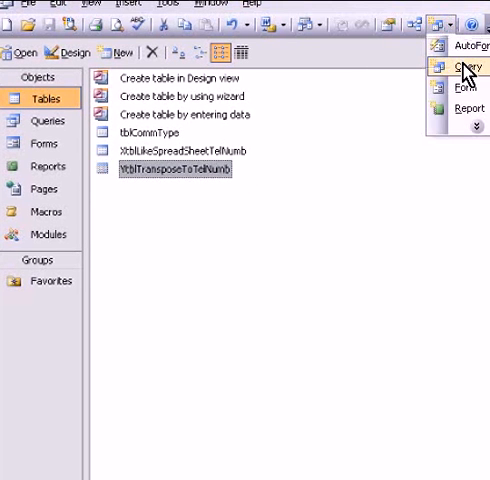
pyautogui.click(466, 68)
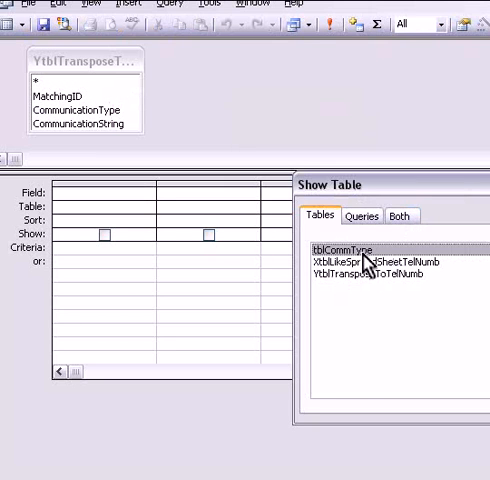
pyautogui.doubleClick(344, 249)
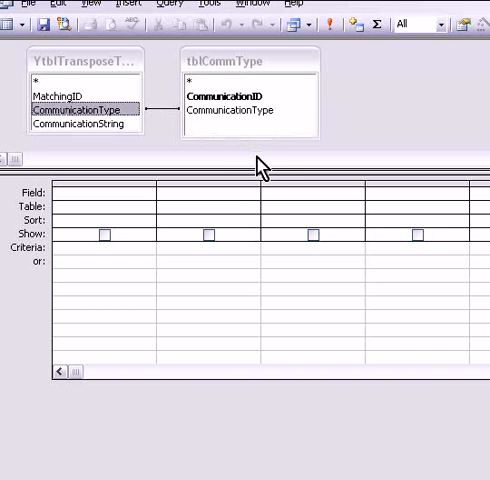
pyautogui.moveTo(85, 125)
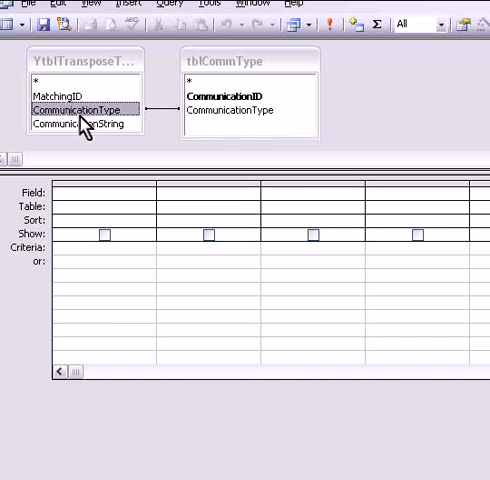
# Step: Fill the grid with MatchingID, tblCommType.CommunicationID and CommunicationString
pyautogui.doubleClick(84, 109)
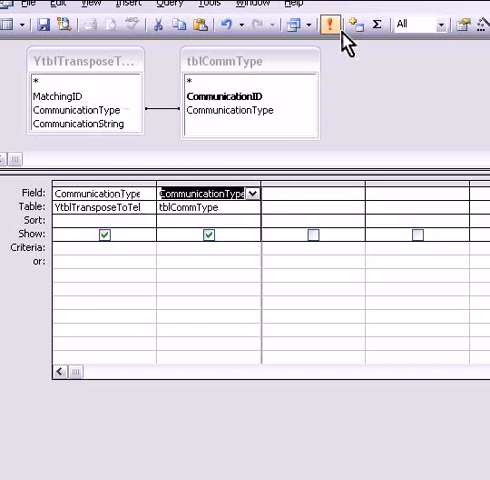
pyautogui.click(327, 24)
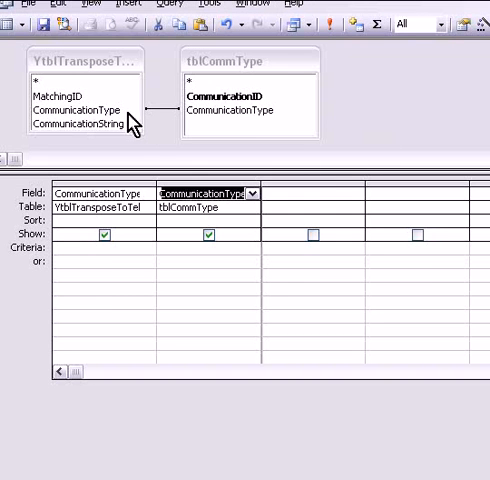
pyautogui.moveTo(357, 236)
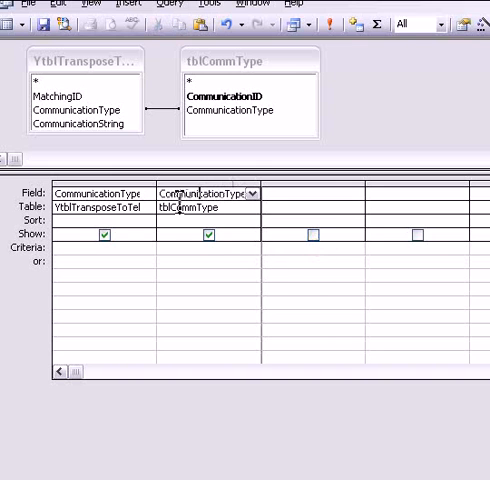
pyautogui.click(251, 194)
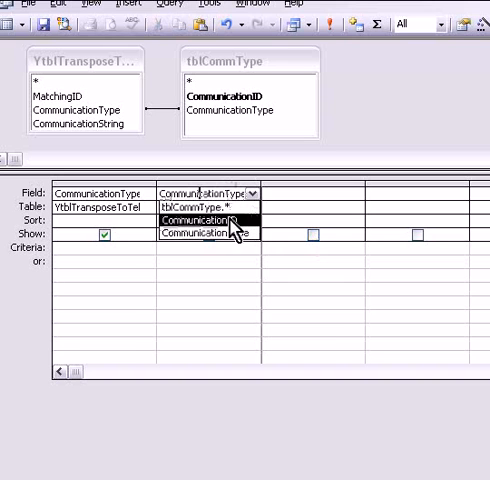
pyautogui.click(329, 22)
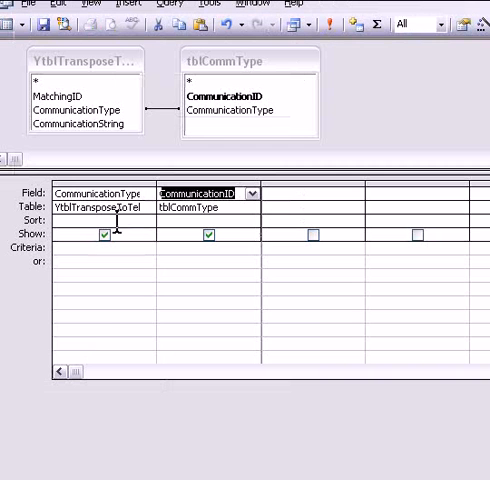
pyautogui.click(105, 193)
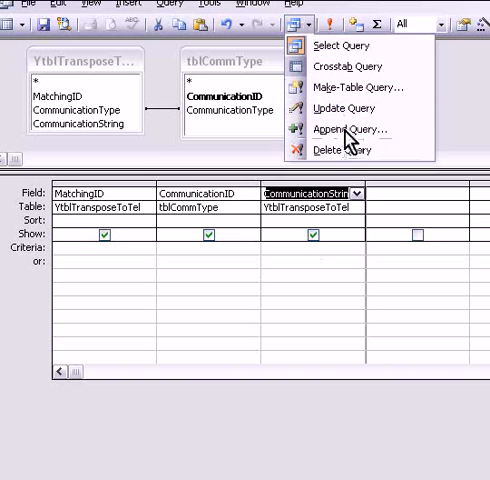
# Step: Run it as a make-table query into xxxxx, confirming the 28 pasted rows
pyautogui.click(357, 87)
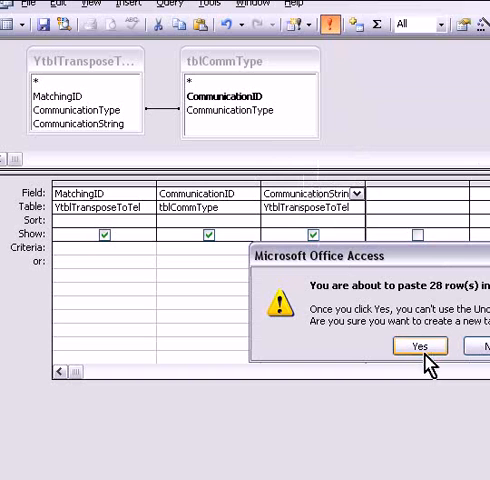
pyautogui.click(419, 345)
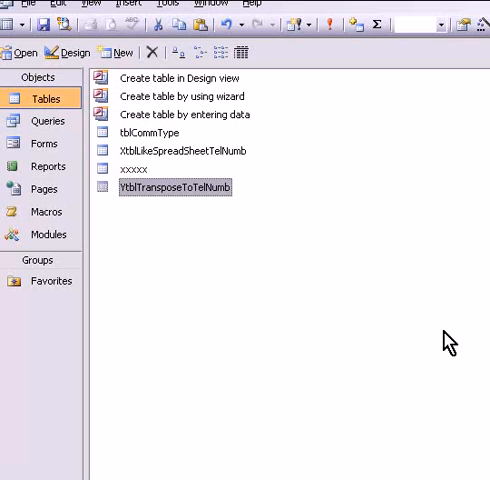
# Step: Open xxxxx, widen CommunicationString, check tblCommType, then reopen xxxxx
pyautogui.doubleClick(172, 187)
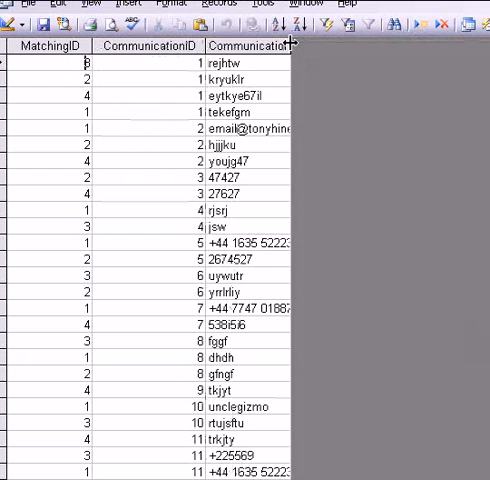
pyautogui.moveTo(292, 46); pyautogui.dragTo(337, 46)
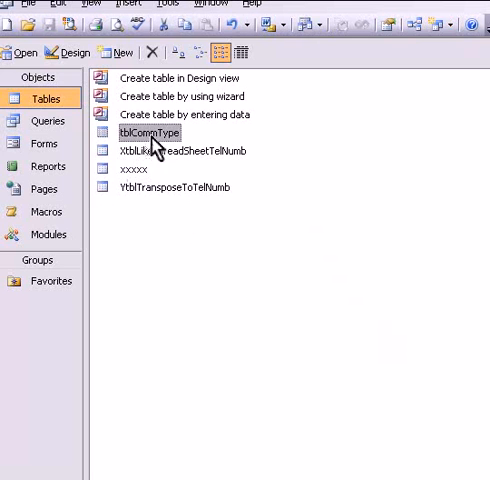
pyautogui.doubleClick(145, 133)
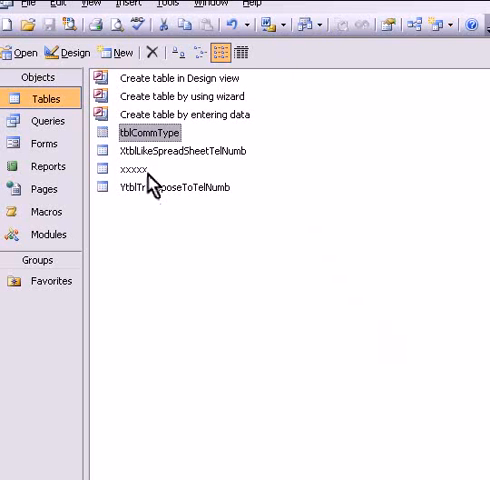
pyautogui.doubleClick(140, 131)
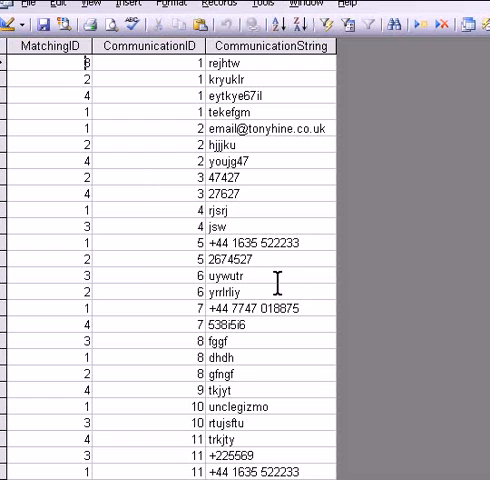